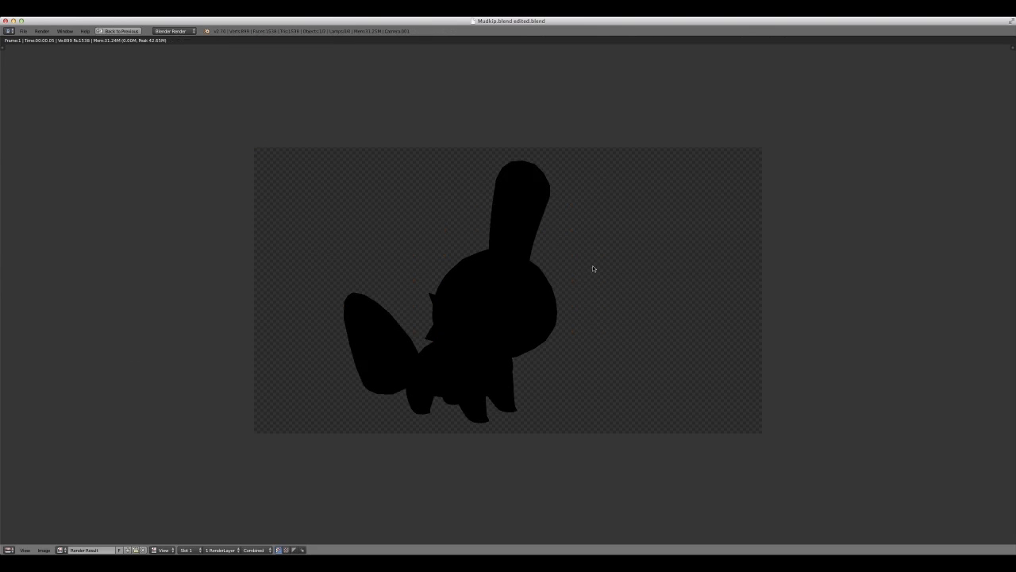
{"action": "mouse_move", "coordinate": [510, 356]}
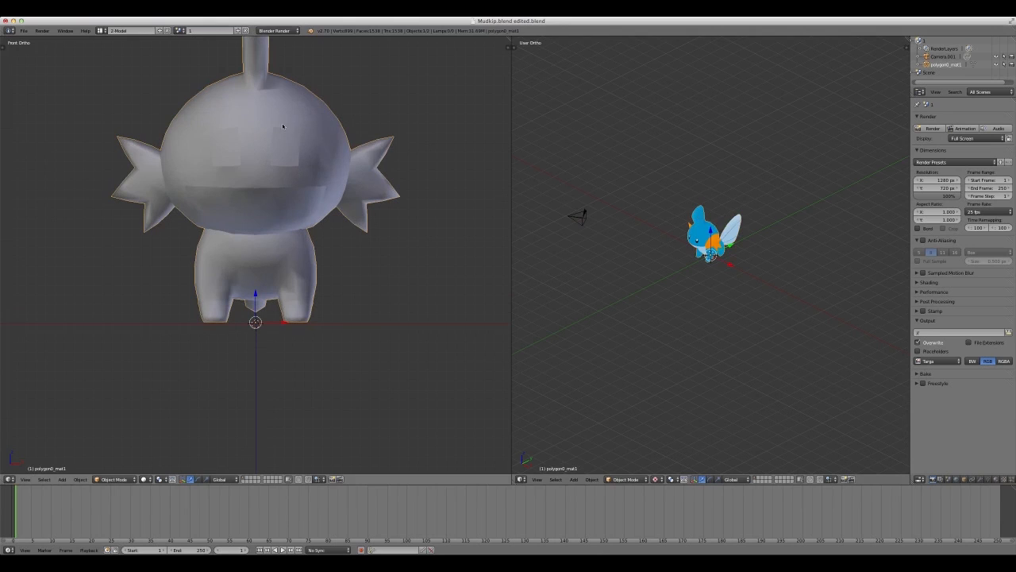
{"action": "mouse_move", "coordinate": [225, 130]}
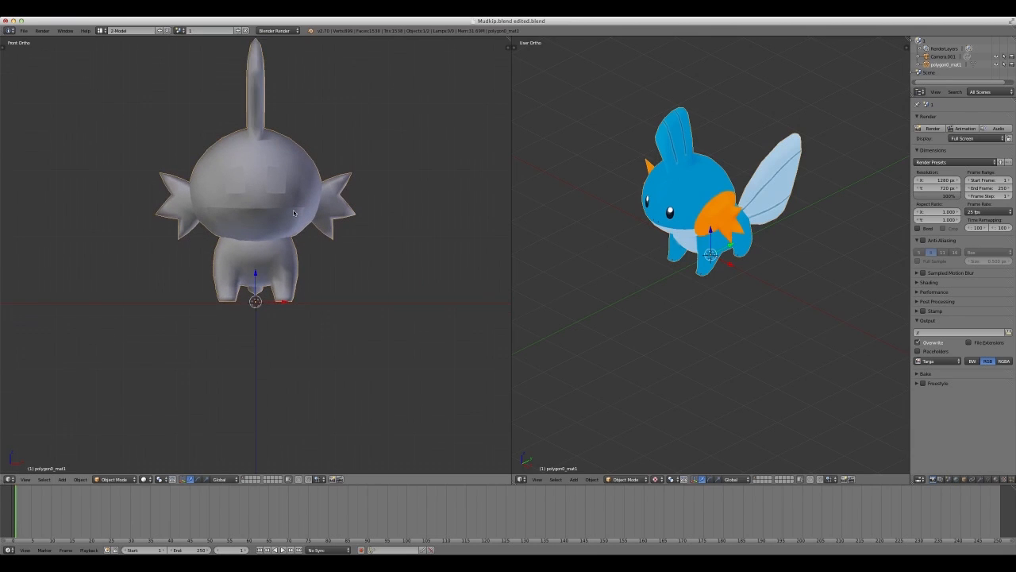
Enter Edit Mode on the Mudkip mesh with Tab.
{"action": "key", "text": "Tab"}
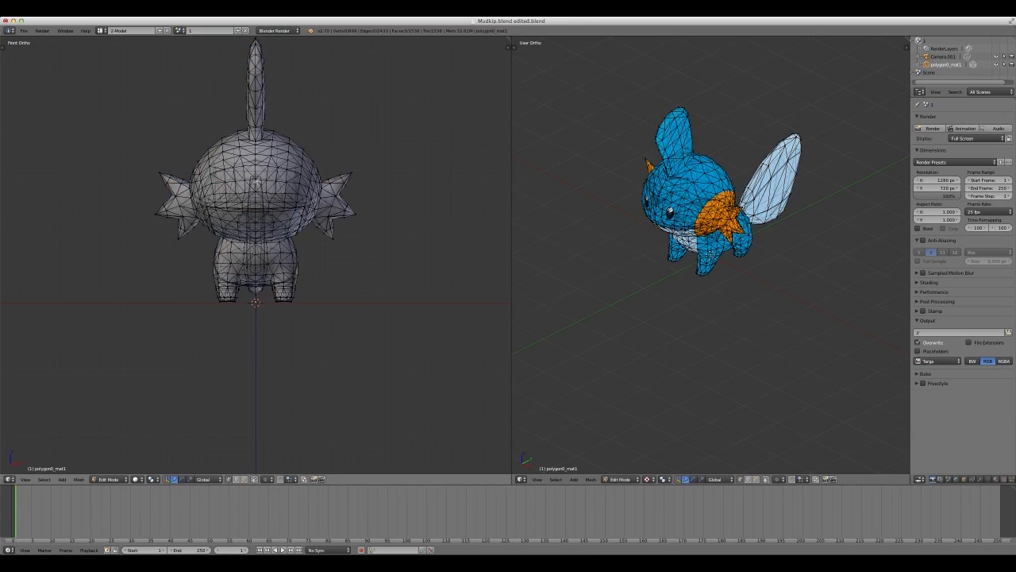
Select all vertices and run Remove Doubles to merge duplicates in the Mudkip mesh.
{"action": "key", "text": "A"}
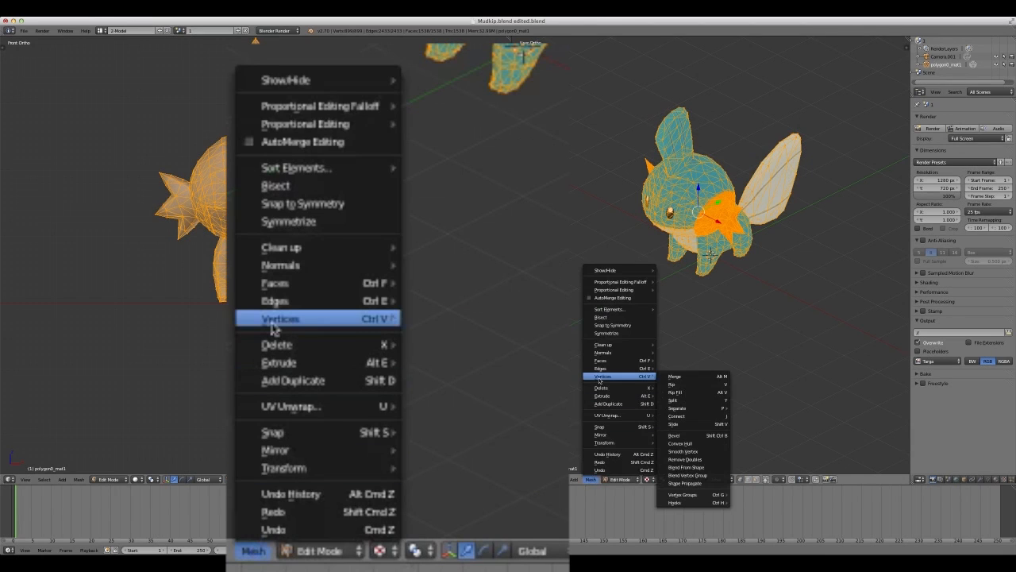
{"action": "left_click", "coordinate": [686, 459]}
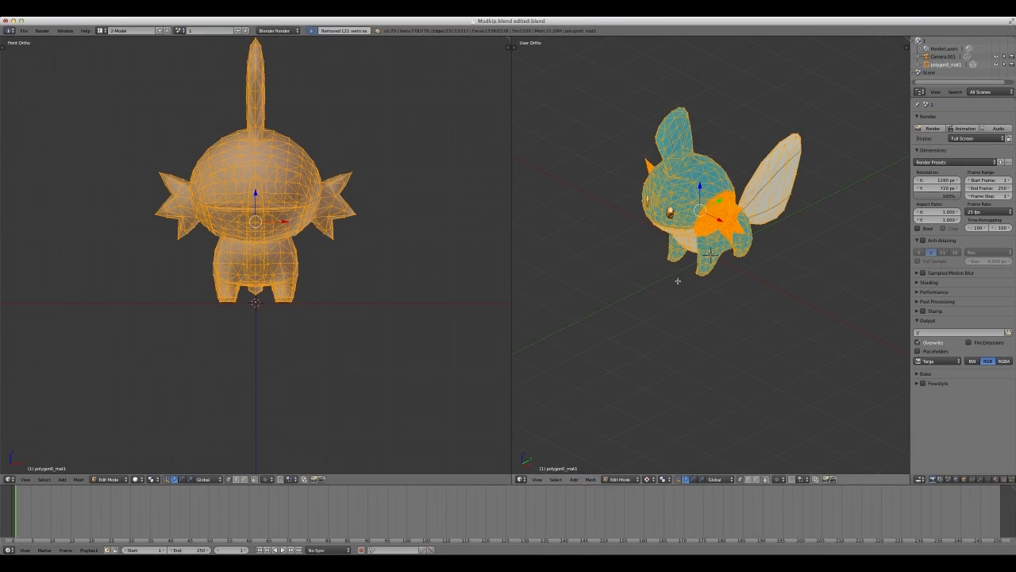
{"action": "left_click", "coordinate": [108, 480]}
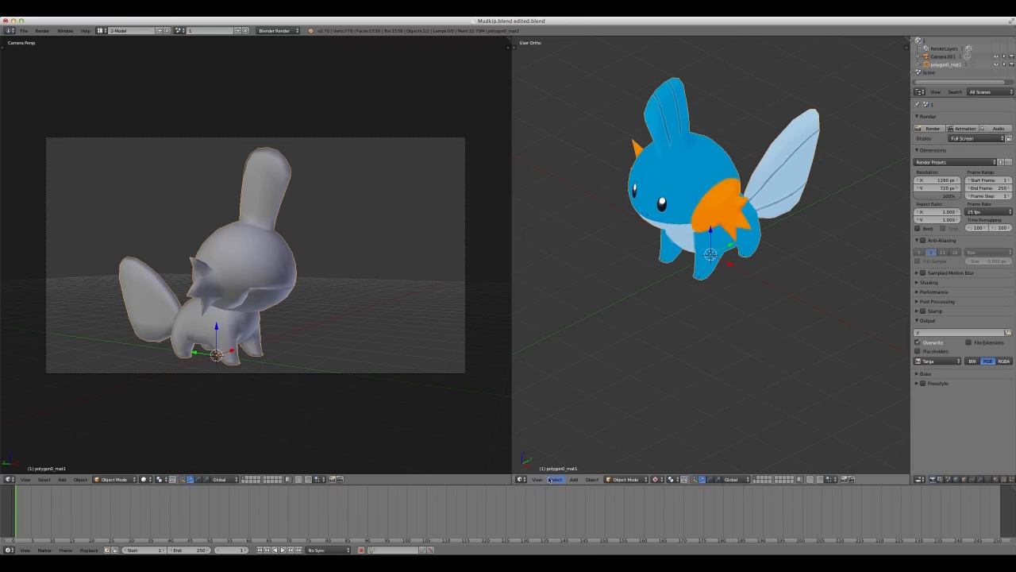
Apply Shade Smooth to the Mudkip in Object Mode.
{"action": "left_click", "coordinate": [573, 480]}
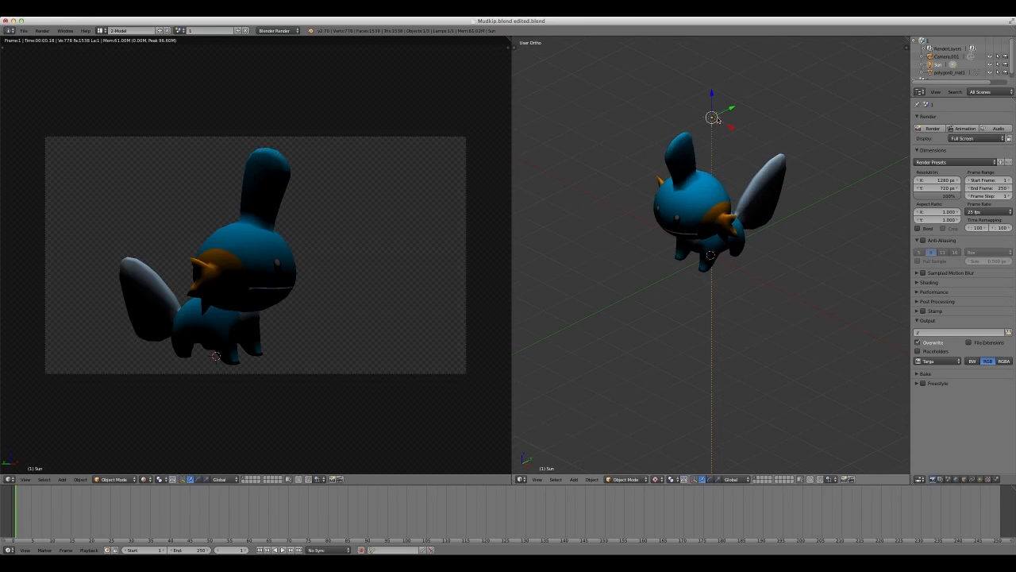
{"action": "mouse_move", "coordinate": [721, 141]}
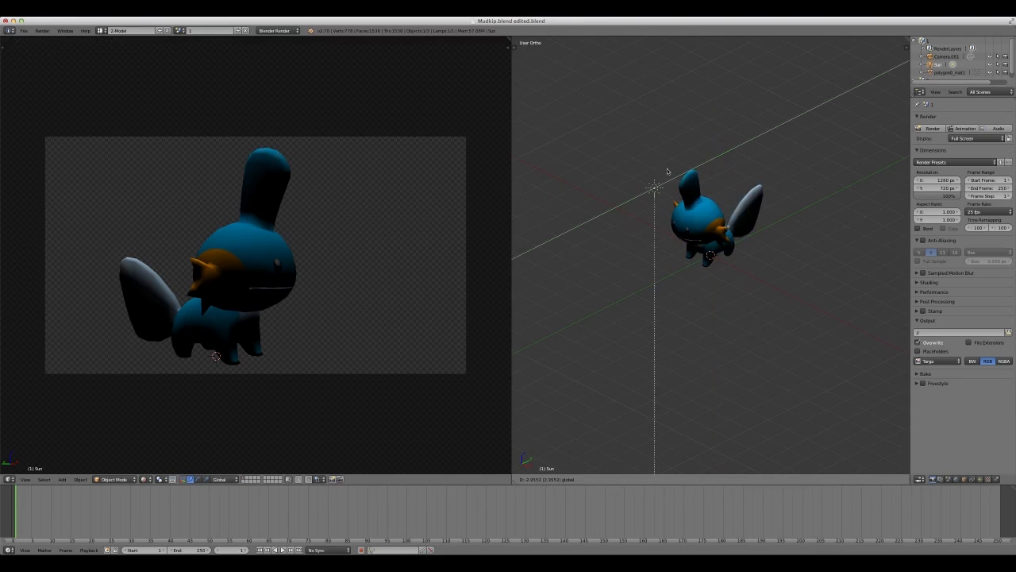
Switch the left camera viewport to Rendered shading.
{"action": "left_click", "coordinate": [699, 214]}
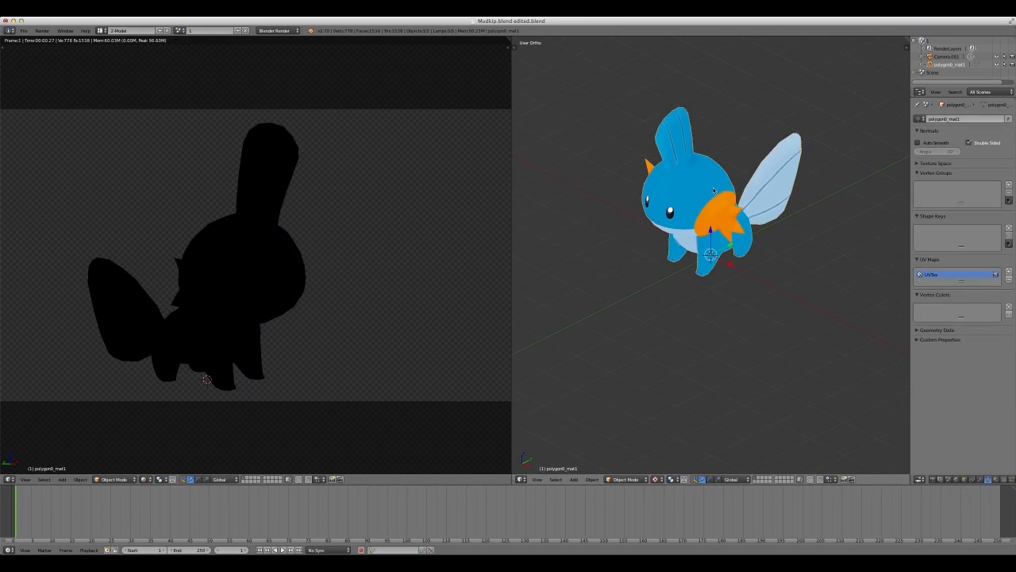
{"action": "mouse_move", "coordinate": [718, 221]}
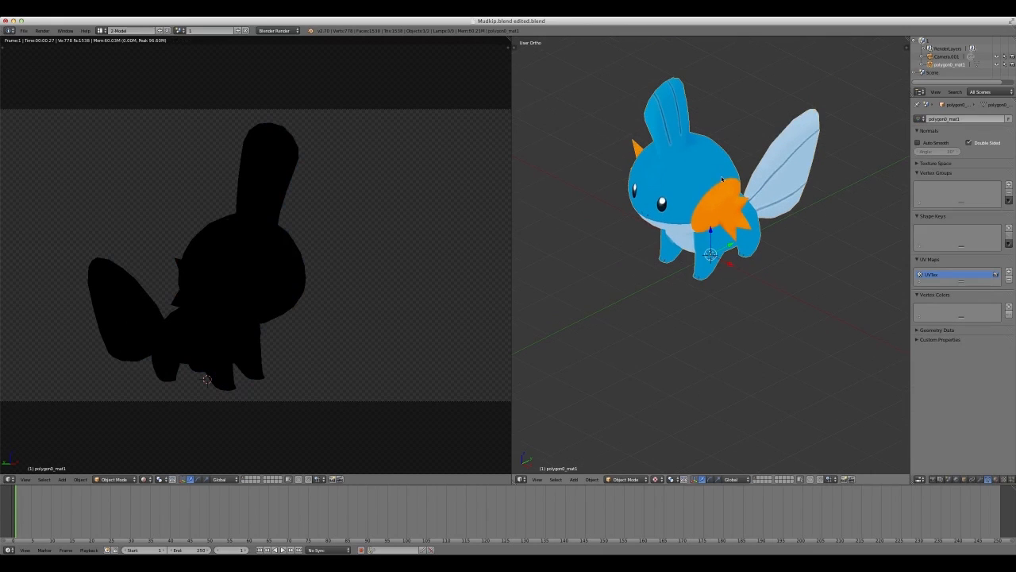
Raise the Emit value on each of the Mudkip's material slots so it renders in colour.
{"action": "left_click", "coordinate": [931, 105]}
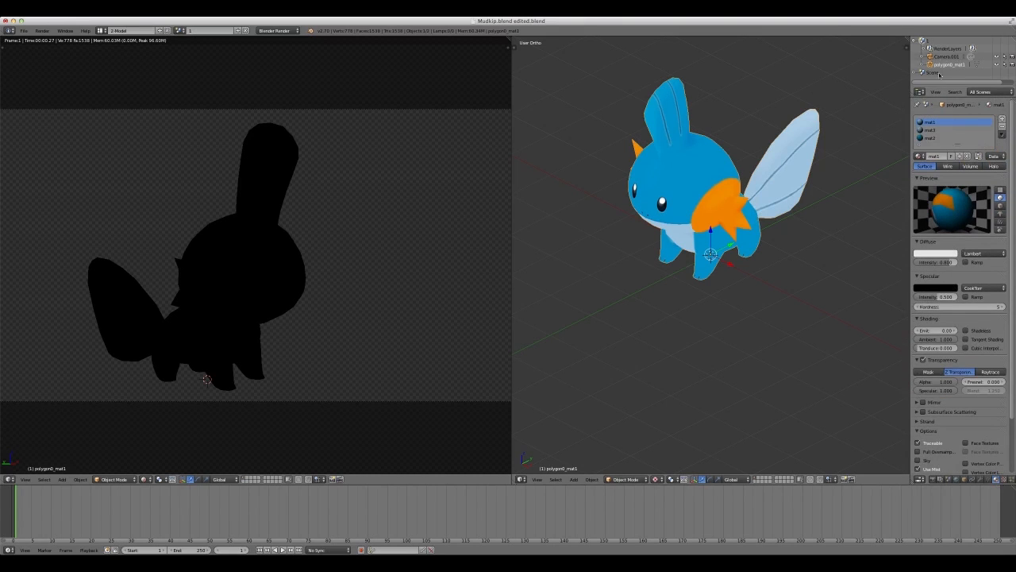
{"action": "mouse_move", "coordinate": [931, 141]}
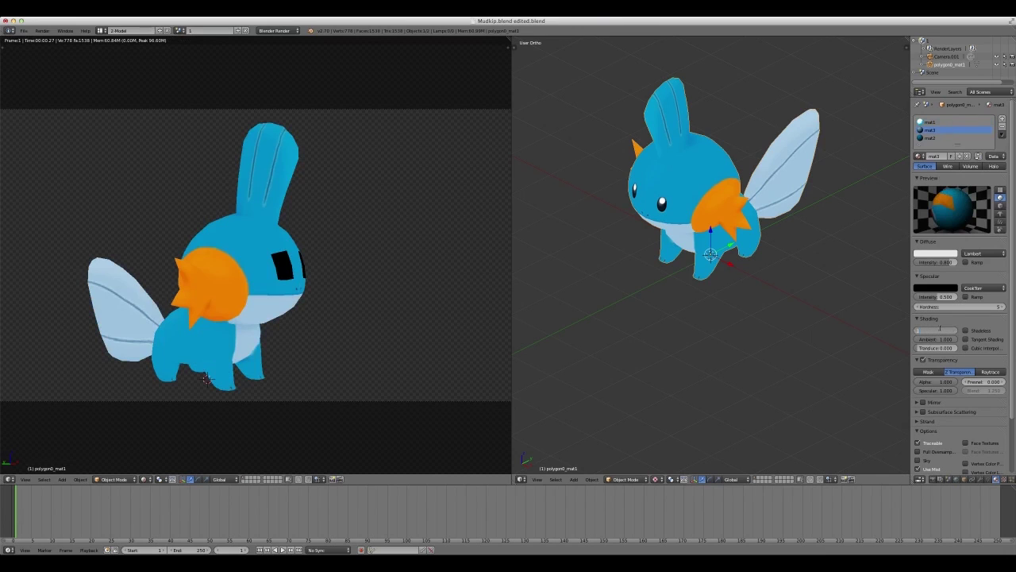
{"action": "left_click", "coordinate": [949, 139]}
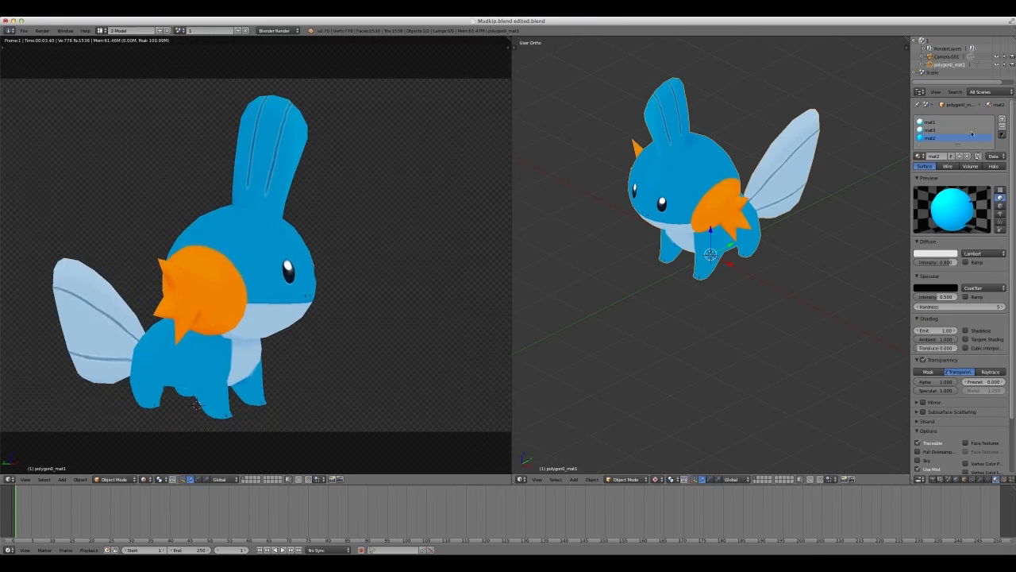
{"action": "mouse_move", "coordinate": [639, 135]}
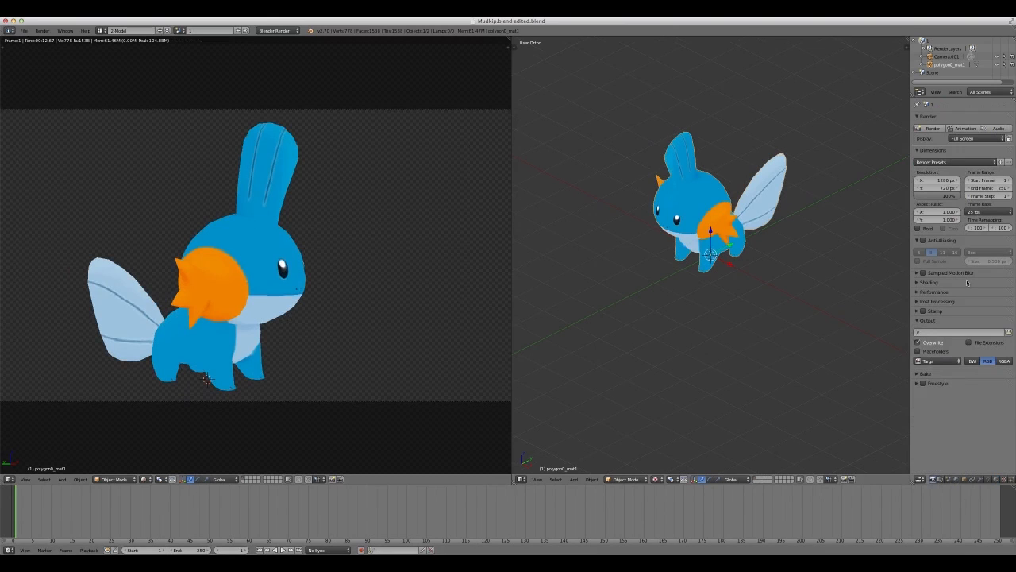
{"action": "mouse_move", "coordinate": [645, 196]}
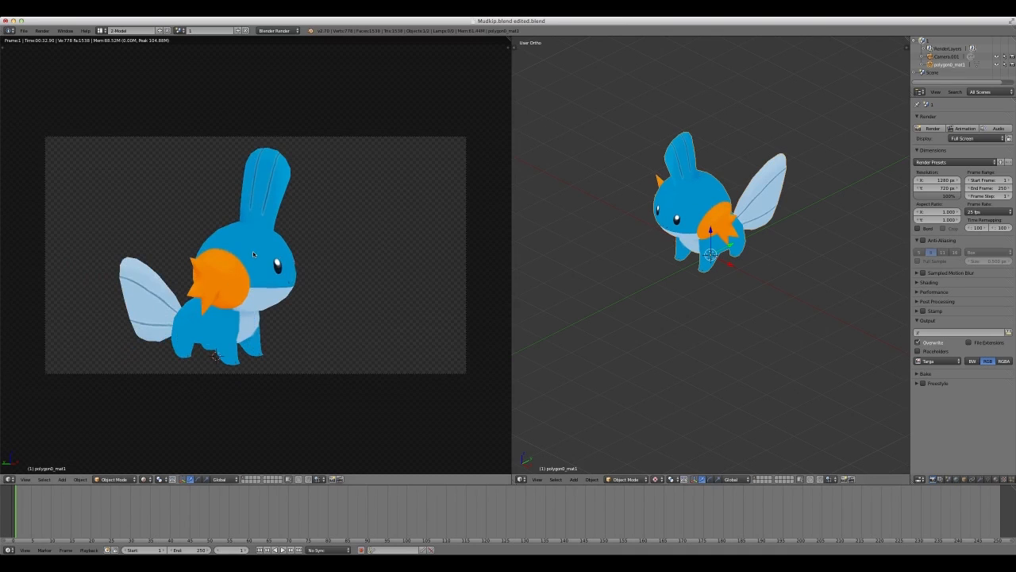
{"action": "mouse_move", "coordinate": [282, 257]}
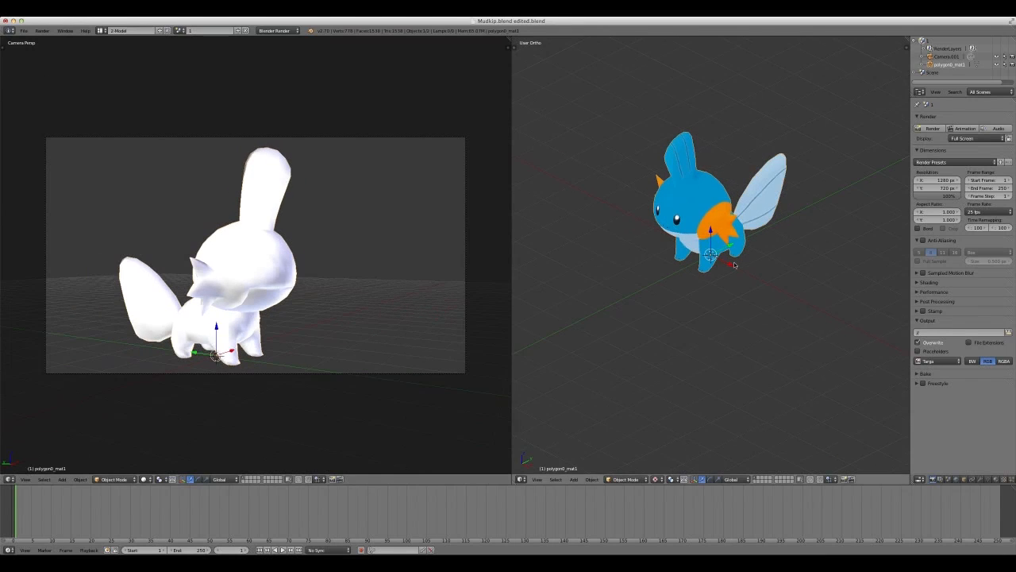
{"action": "mouse_move", "coordinate": [696, 298]}
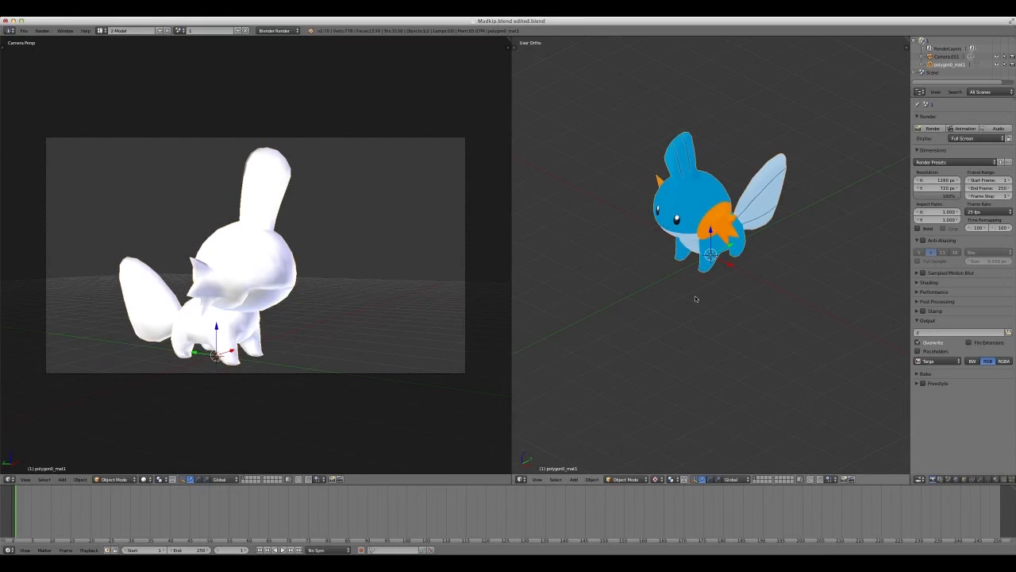